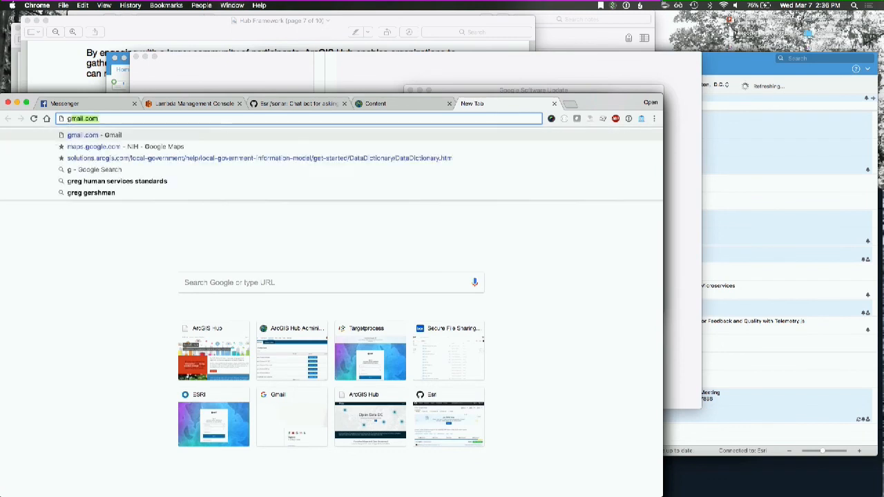
- Go to github.com/esri/mystreet and open its mystreet.surge.sh live demo
{"action": "type", "text": "github.com/esri/mystreet"}
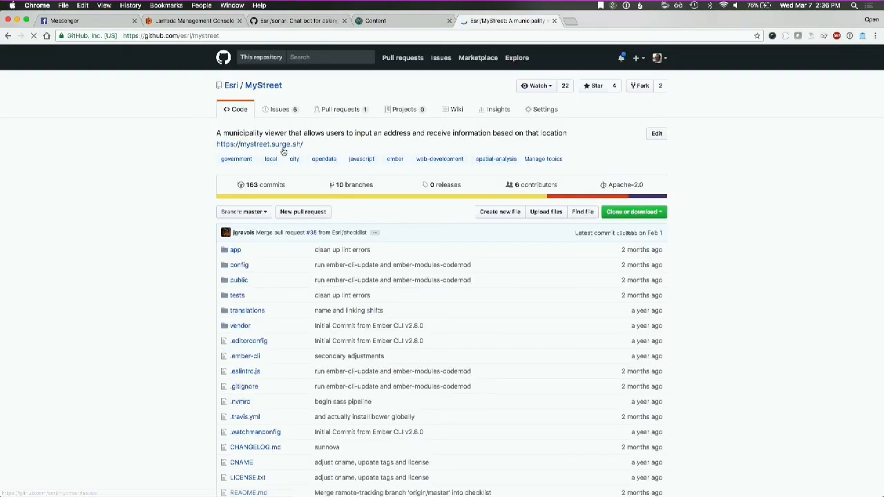
{"action": "left_click", "coordinate": [258, 143]}
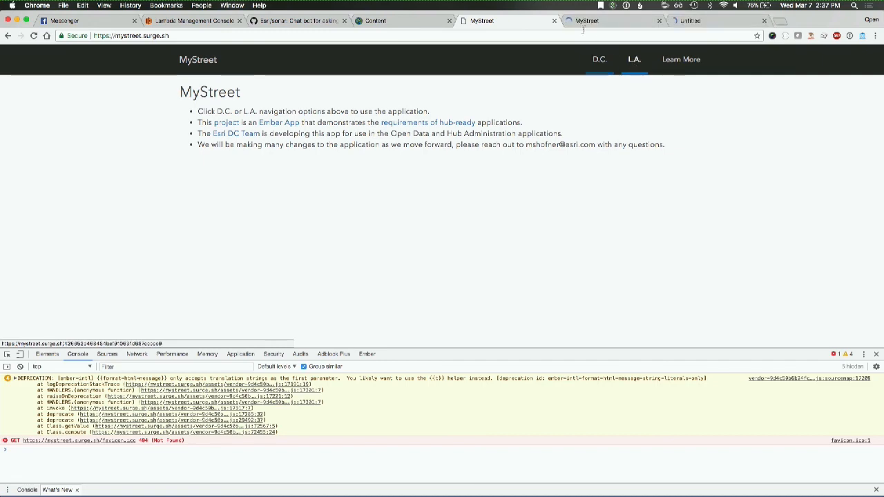
- Switch MyStreet to its D.C. version with the Washington map
{"action": "left_click", "coordinate": [597, 59]}
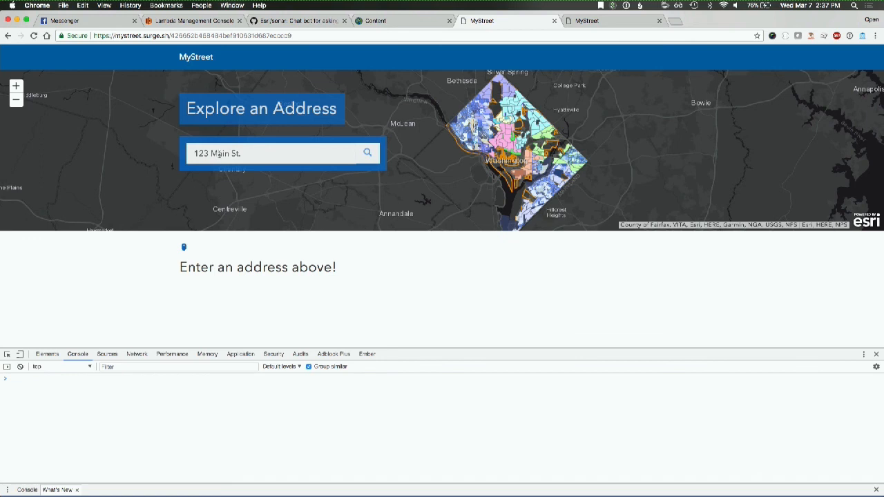
- Search MyStreet for 301 5th St NE to show its MU-26 zoning results
{"action": "type", "text": "12"}
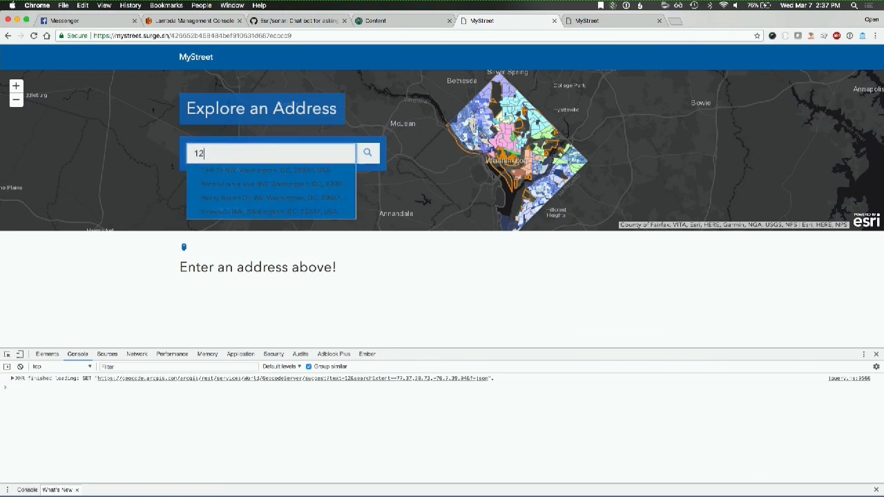
{"action": "type", "text": "301"}
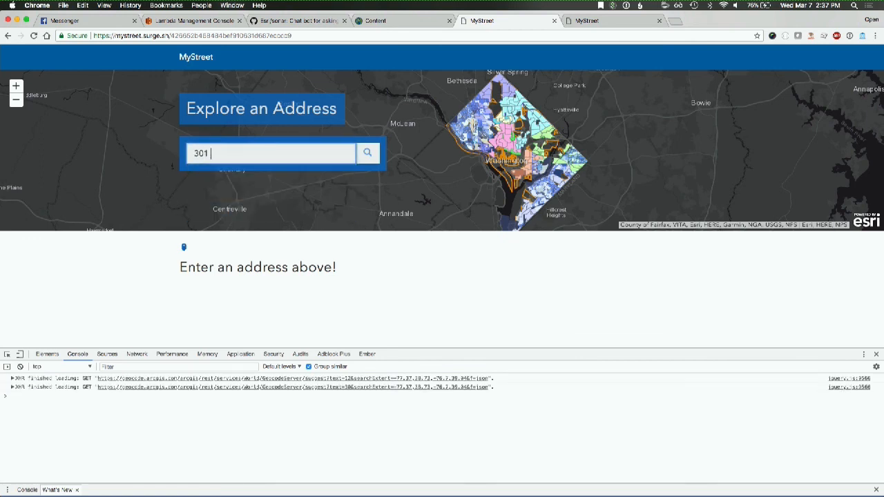
{"action": "type", "text": "5th St NE"}
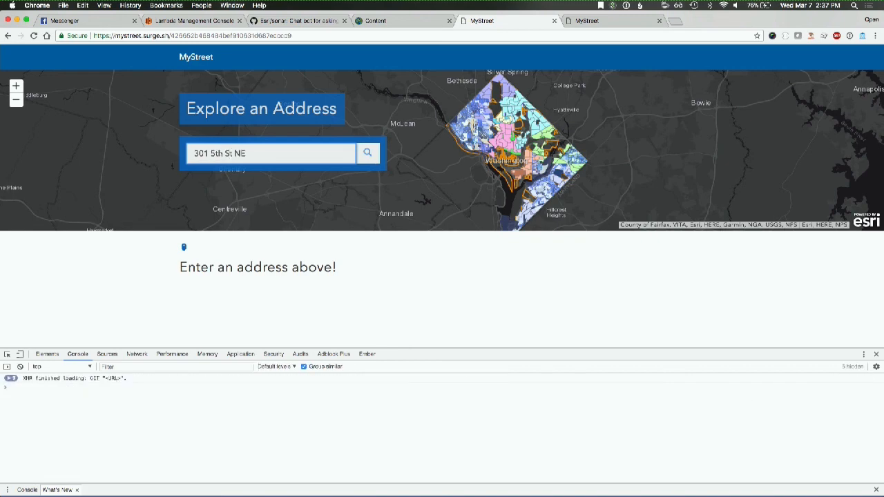
{"action": "left_click", "coordinate": [368, 153]}
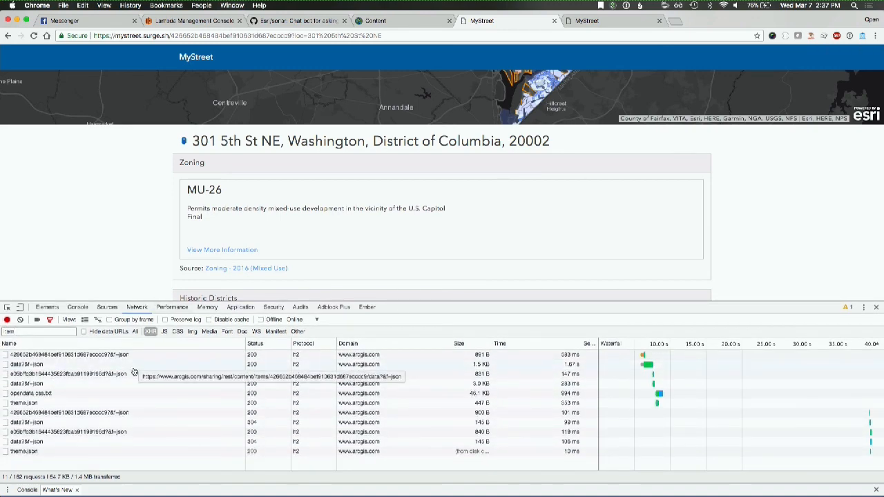
{"action": "mouse_move", "coordinate": [86, 446]}
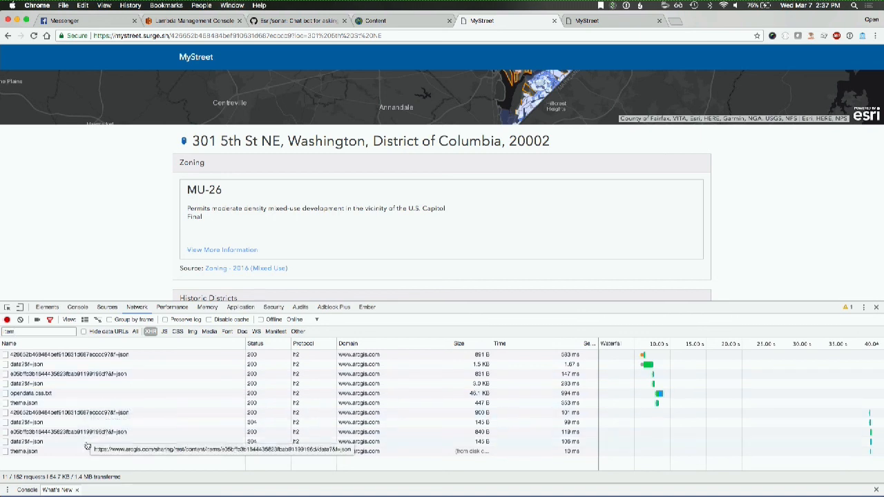
- Inspect the e05bff item JSON and the data?f=json web map's operationalLayers in DevTools
{"action": "left_click", "coordinate": [69, 431]}
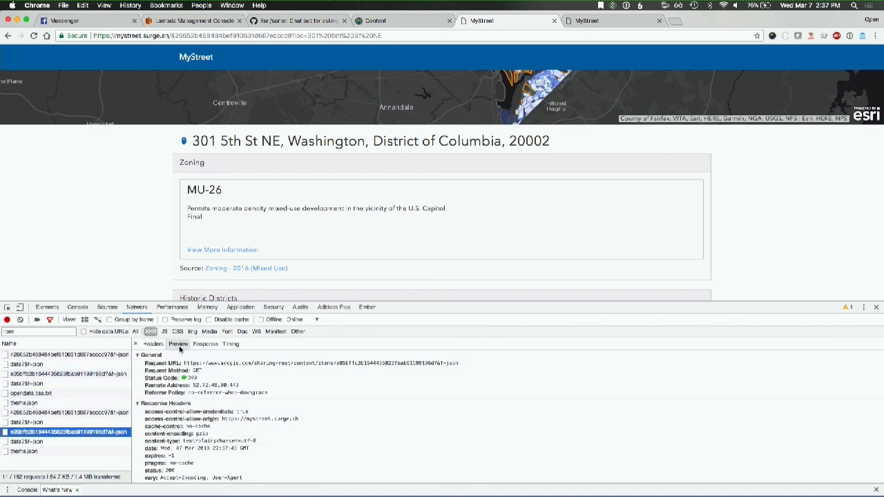
{"action": "left_click", "coordinate": [178, 344]}
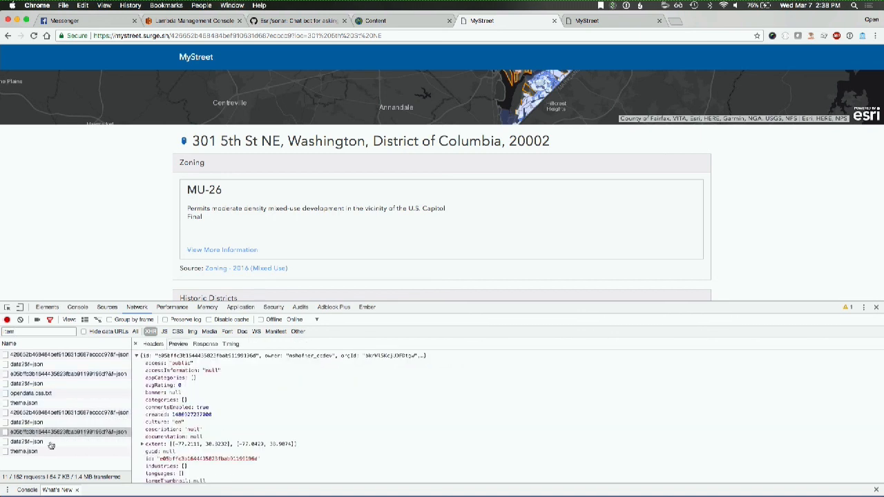
{"action": "left_click", "coordinate": [28, 441]}
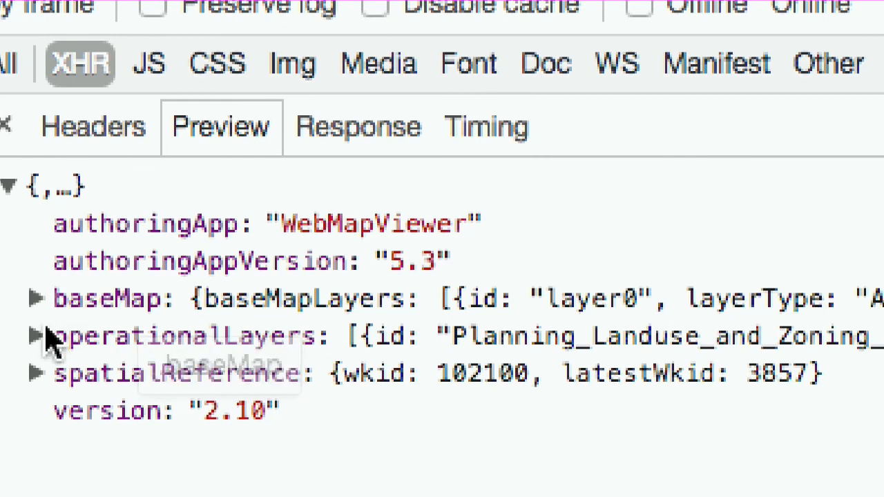
{"action": "left_click", "coordinate": [35, 336]}
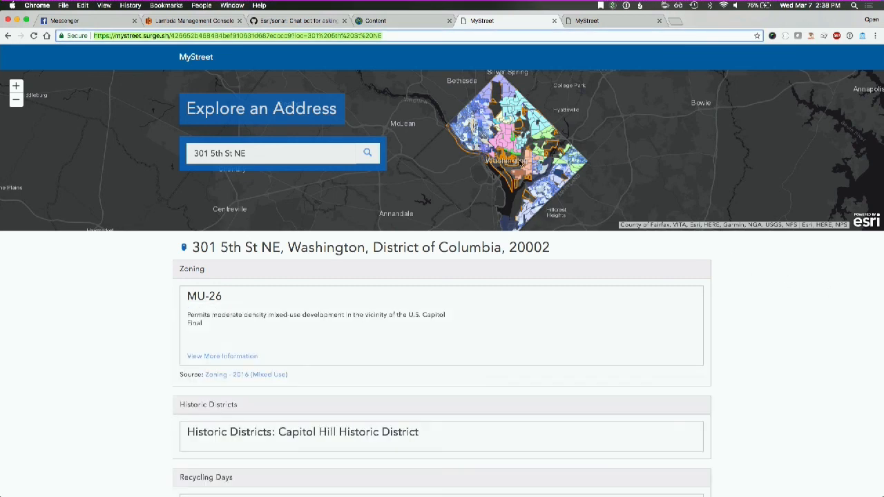
{"action": "mouse_move", "coordinate": [445, 200]}
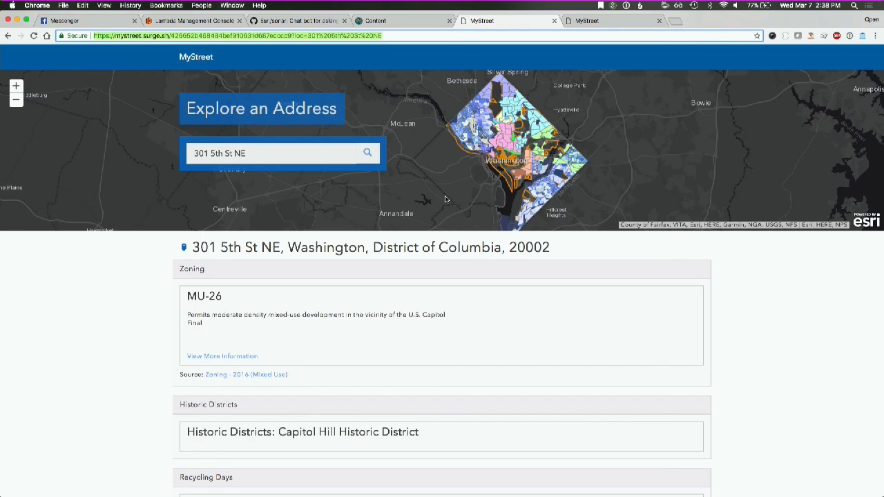
{"action": "mouse_move", "coordinate": [208, 389]}
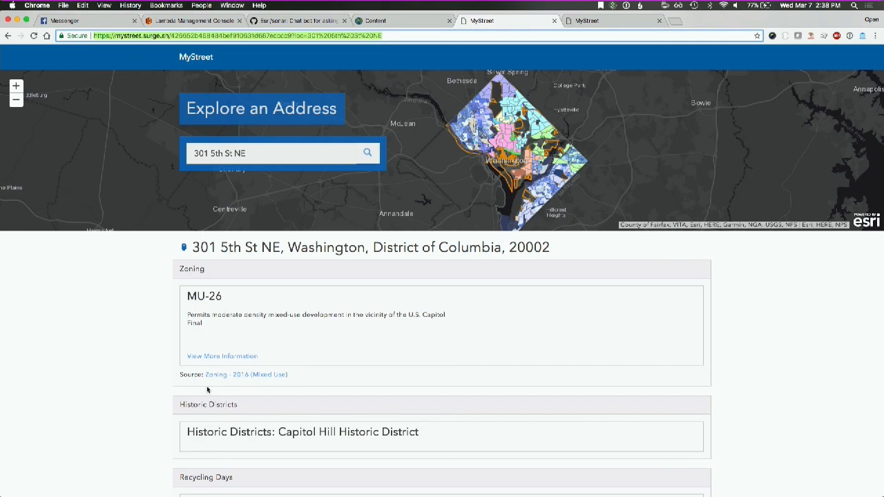
- Scroll the results to Recycling Days (Monday) and Trash Day (Monday/Thursday)
{"action": "scroll", "scroll_direction": "down", "scroll_amount": 3}
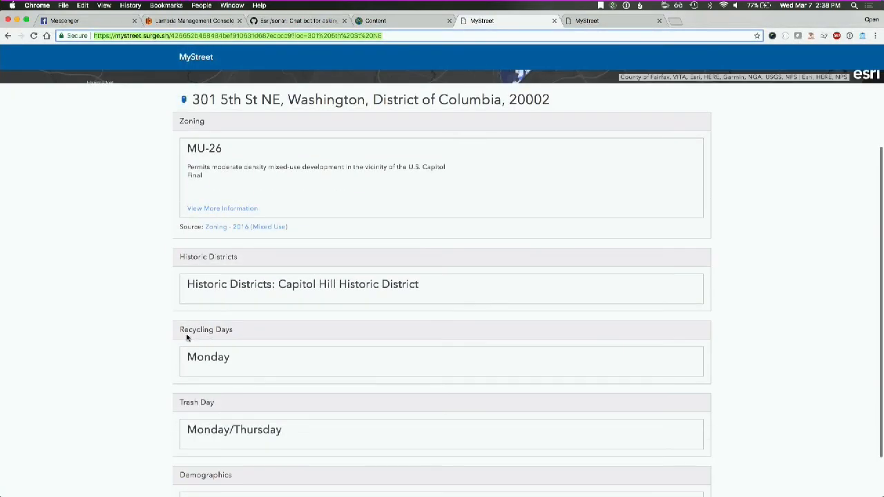
{"action": "scroll", "scroll_direction": "down", "scroll_amount": 3}
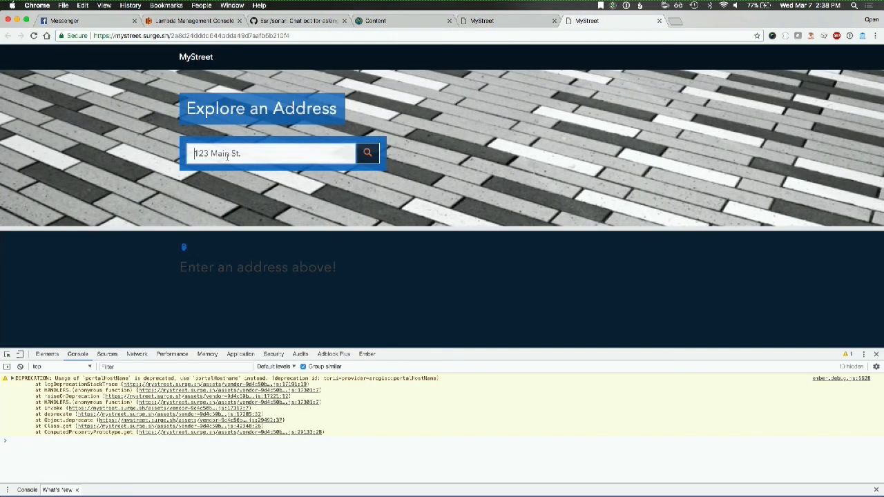
- Look up 401 N Main St, Los Angeles in the second tab, showing Wednesday trash pickup
{"action": "type", "text": "401"}
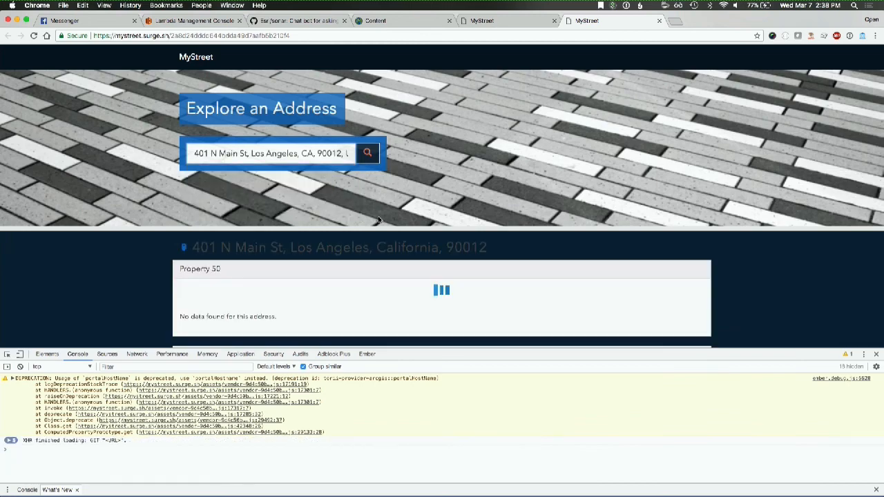
{"action": "scroll", "scroll_direction": "down", "scroll_amount": 3}
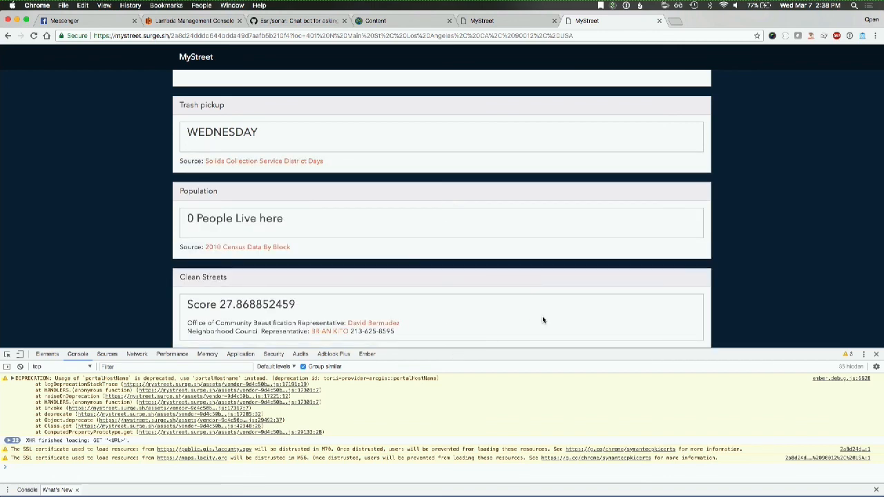
{"action": "scroll", "scroll_direction": "up", "scroll_amount": 3}
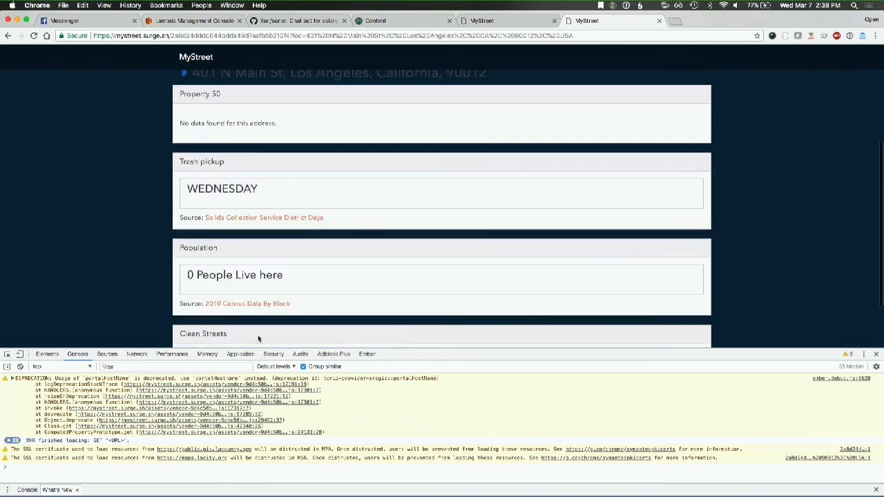
{"action": "scroll", "scroll_direction": "down", "scroll_amount": 3}
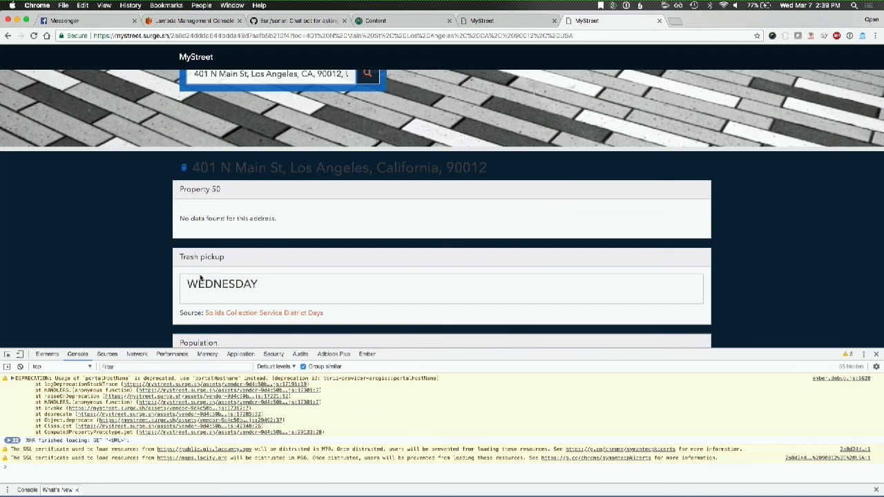
{"action": "scroll", "scroll_direction": "down", "scroll_amount": 3}
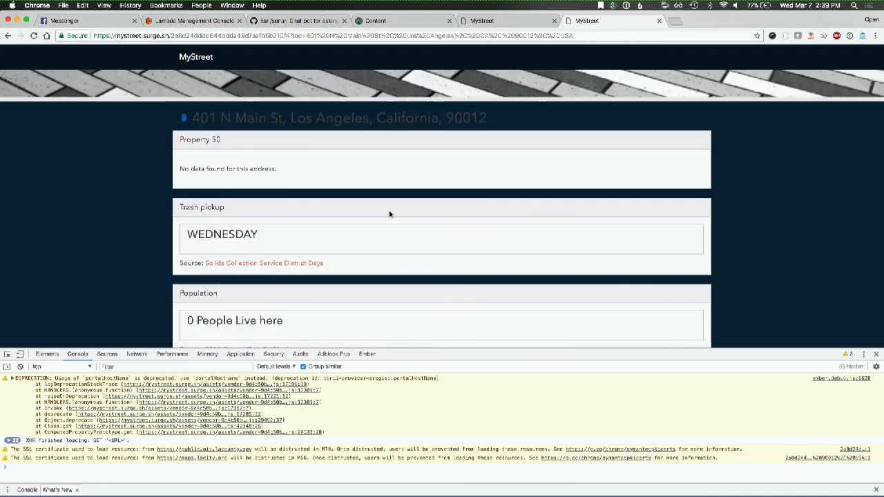
{"action": "left_click", "coordinate": [507, 20]}
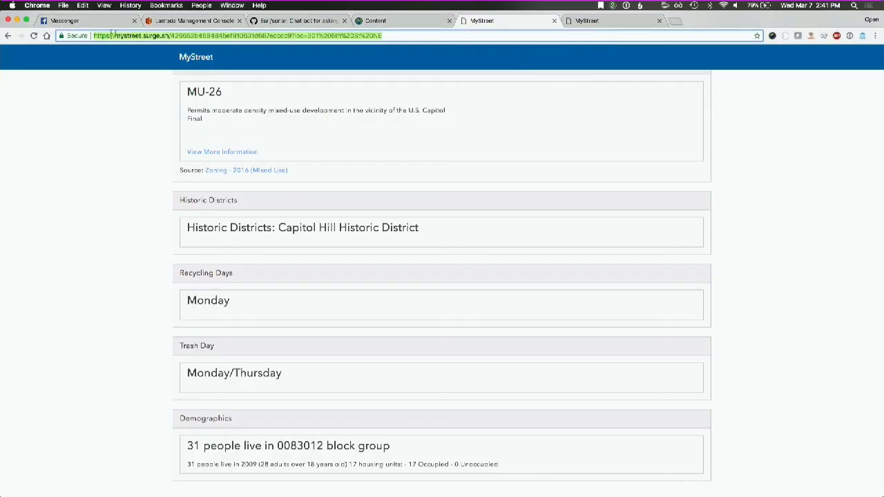
{"action": "left_click", "coordinate": [64, 20]}
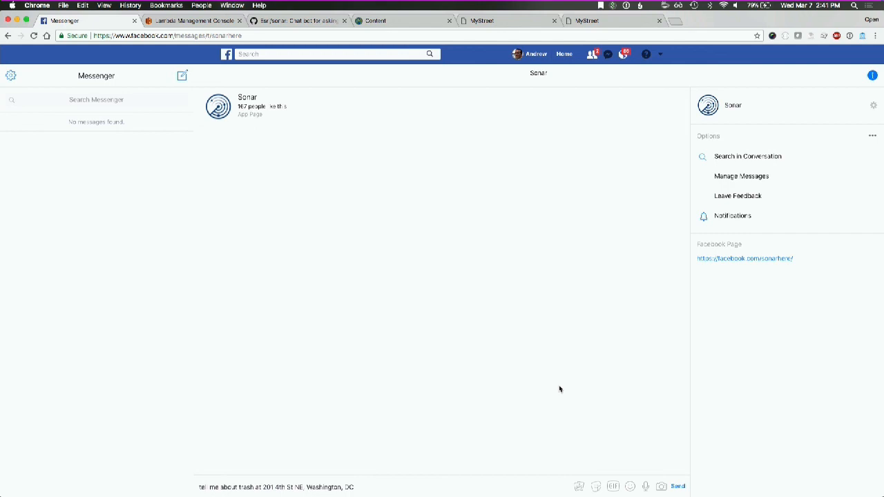
{"action": "mouse_move", "coordinate": [234, 31]}
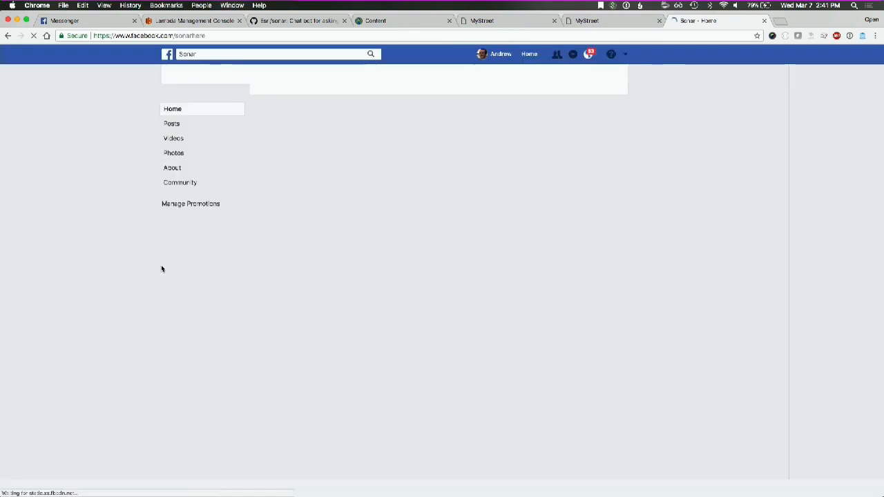
{"action": "mouse_move", "coordinate": [258, 214]}
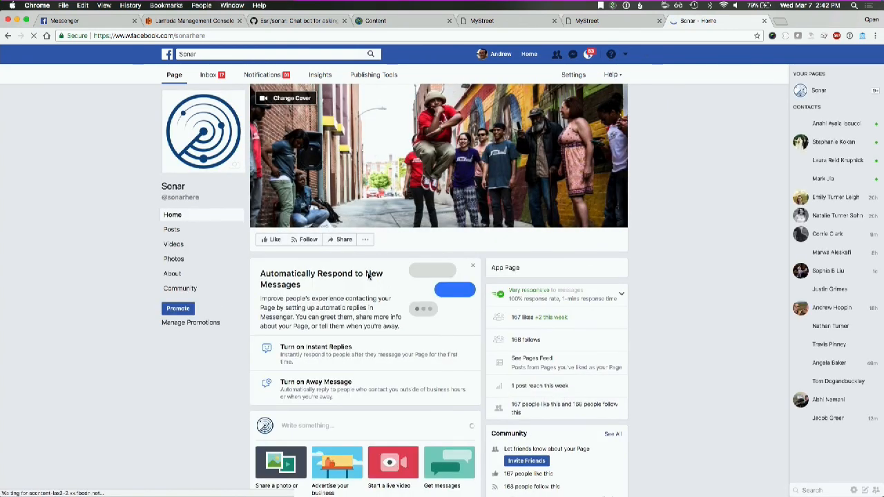
- Start a message to the Sonar Facebook page and locate the README's trash example
{"action": "left_click", "coordinate": [365, 240]}
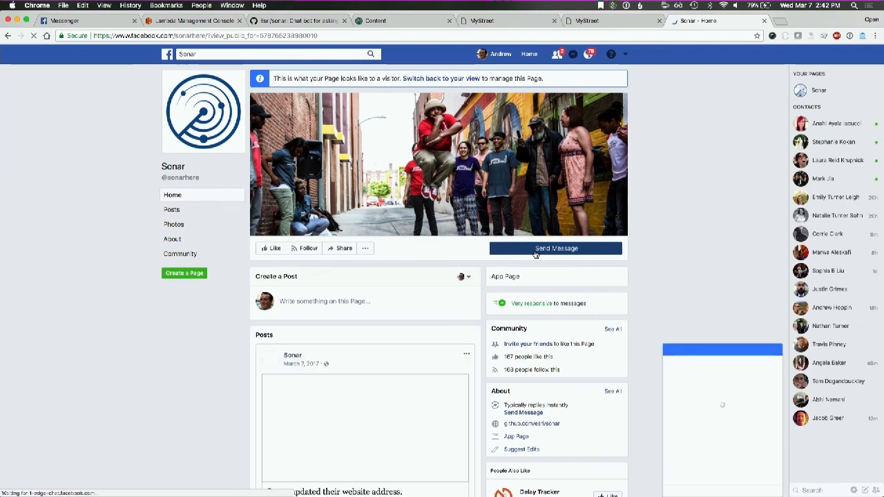
{"action": "left_click", "coordinate": [556, 248]}
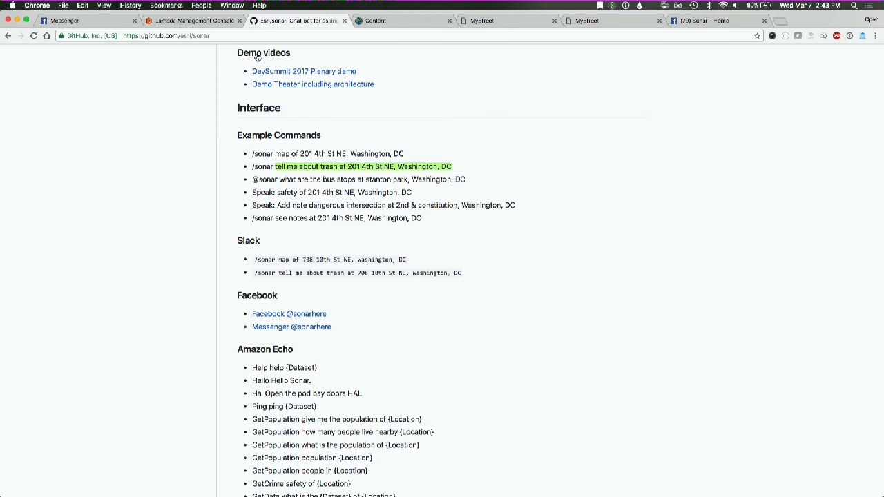
{"action": "mouse_move", "coordinate": [194, 153]}
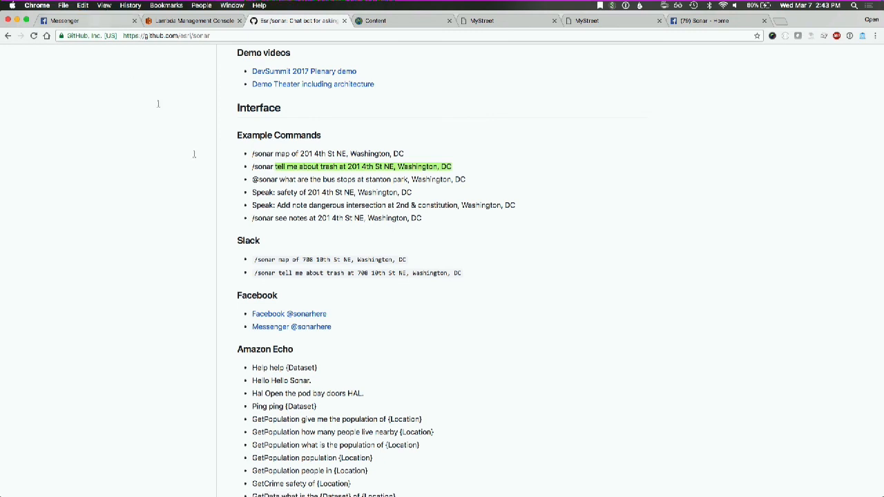
{"action": "left_click", "coordinate": [65, 20]}
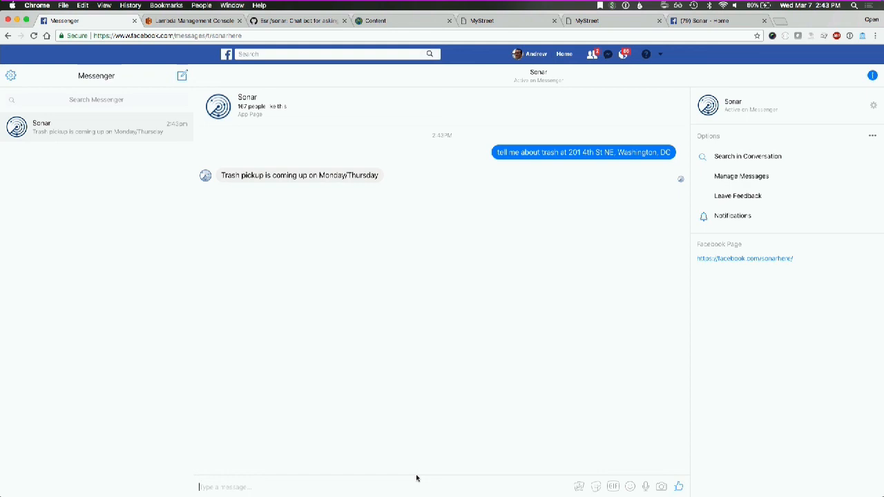
{"action": "left_click", "coordinate": [297, 20]}
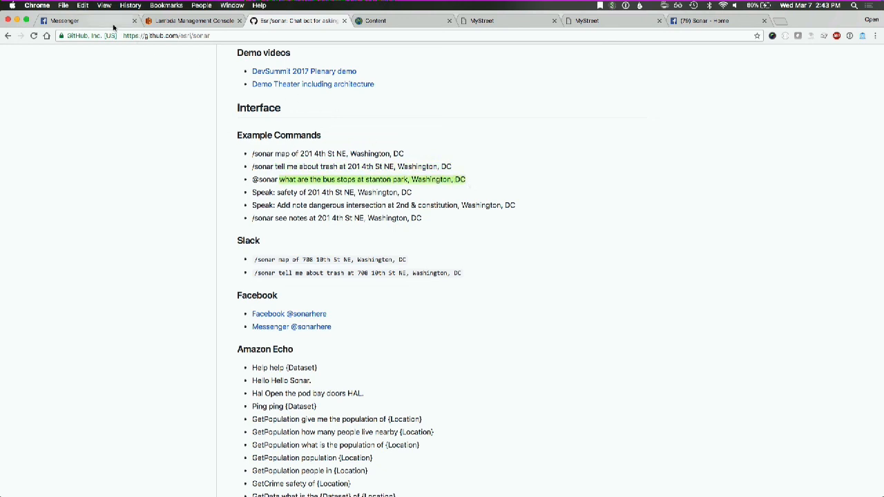
{"action": "left_click", "coordinate": [66, 20]}
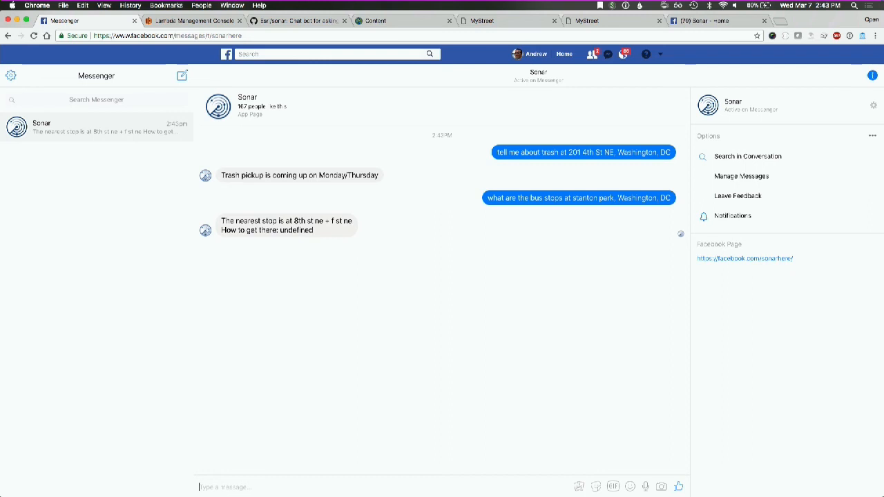
{"action": "mouse_move", "coordinate": [204, 487]}
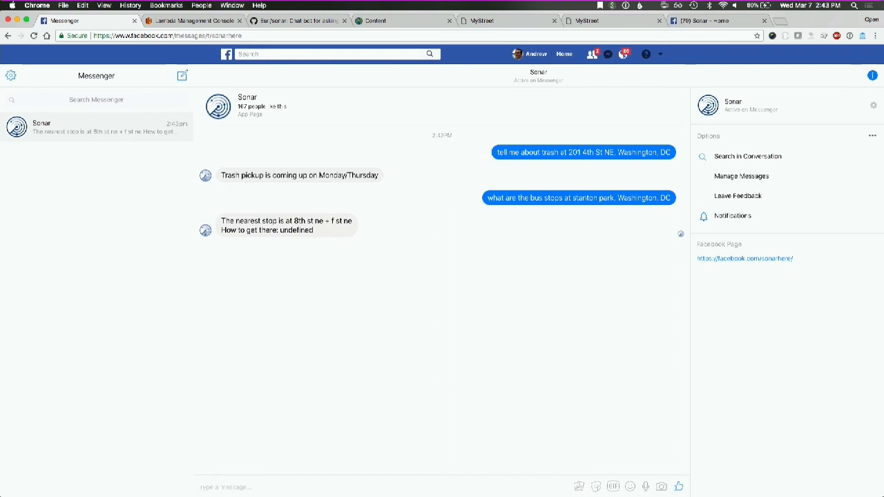
{"action": "mouse_move", "coordinate": [323, 358]}
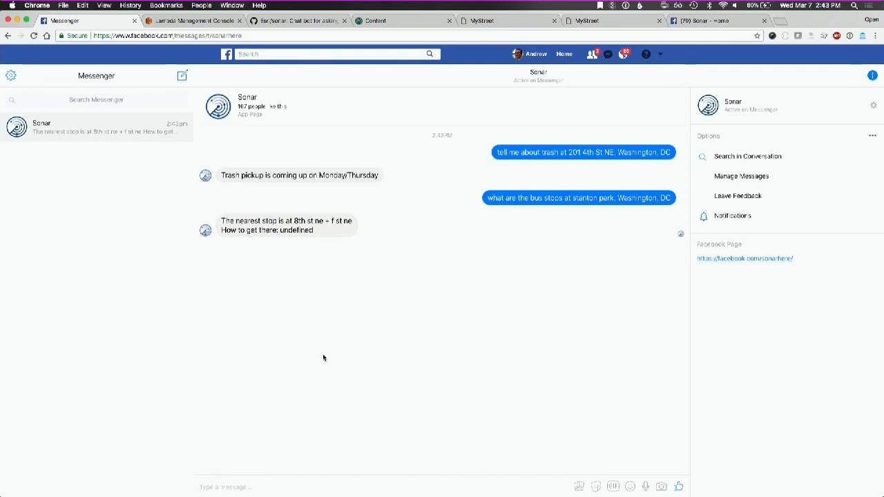
{"action": "left_click", "coordinate": [300, 20]}
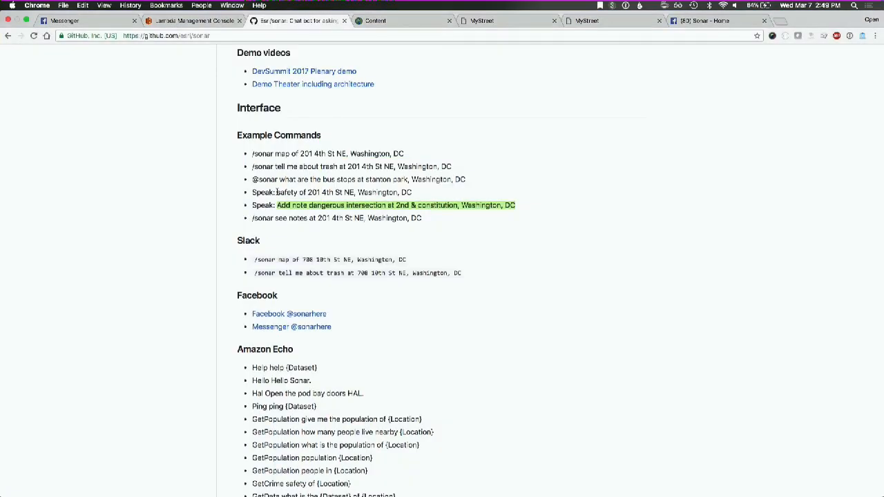
{"action": "left_click", "coordinate": [65, 20]}
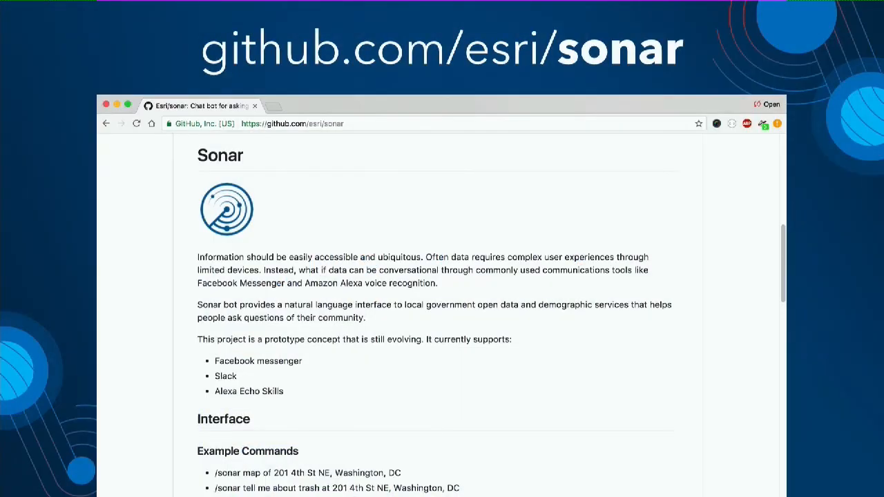
{"action": "left_click", "coordinate": [83, 20]}
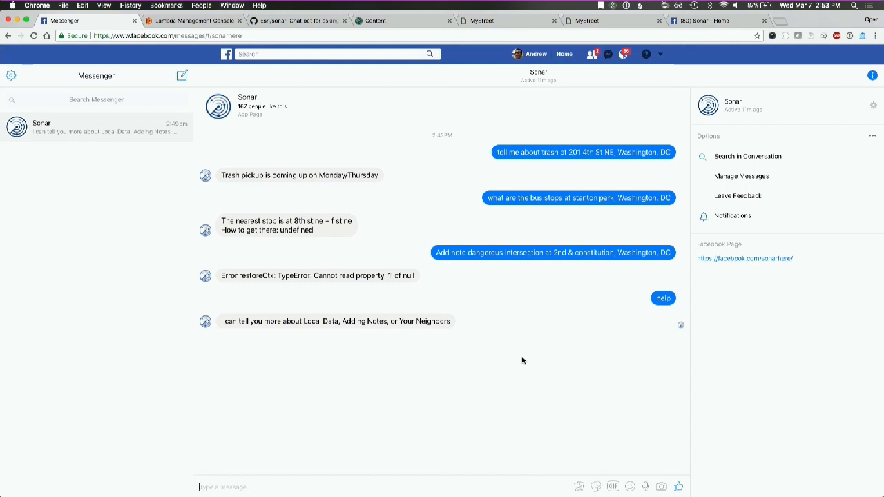
{"action": "mouse_move", "coordinate": [359, 452]}
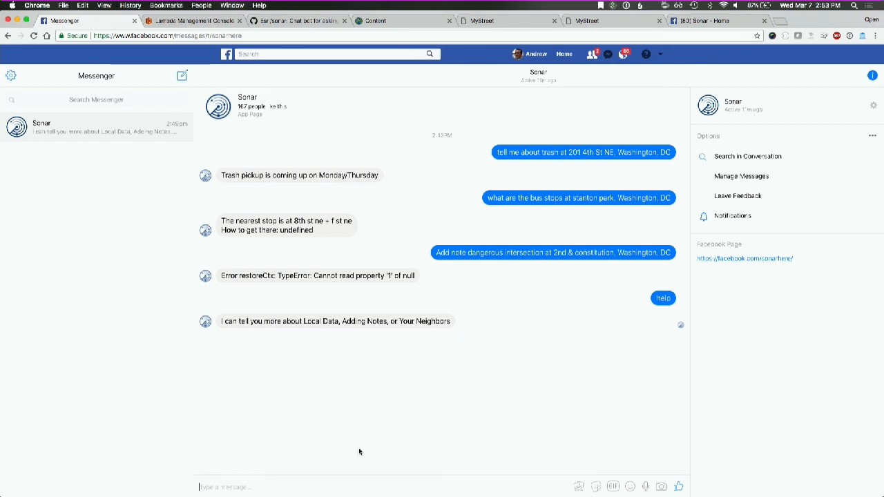
- Send 'help data', then type 'tell me about crime at 201 4th St NE, washington, dc'
{"action": "type", "text": "help dati"}
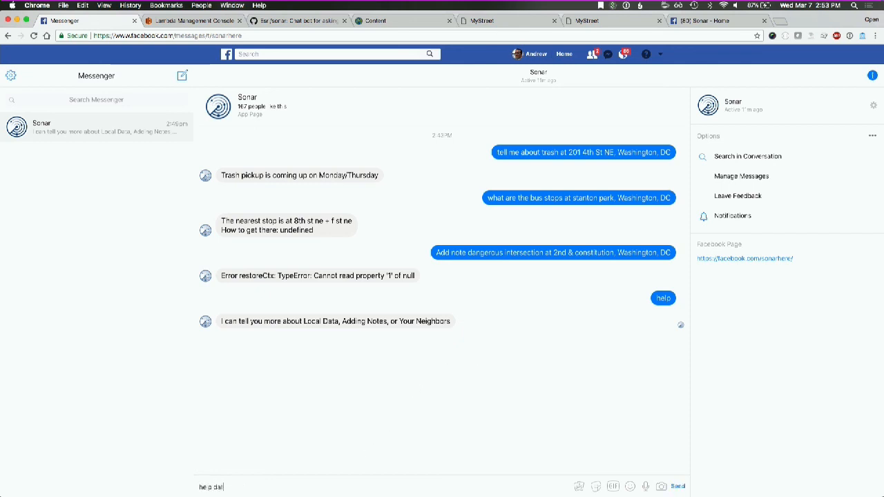
{"action": "key", "text": "enter"}
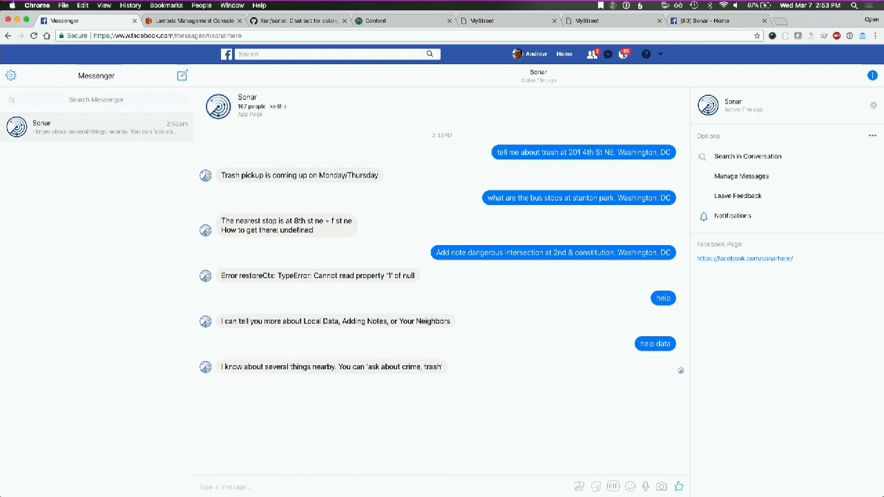
{"action": "type", "text": "ask"}
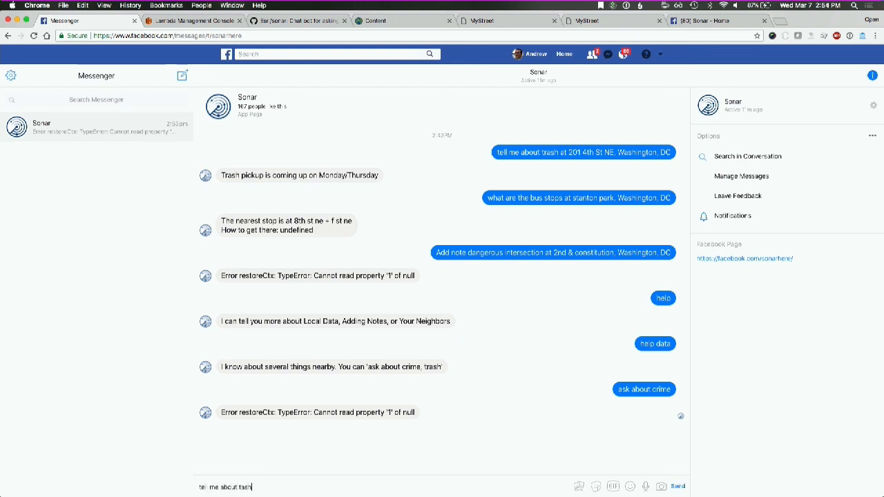
{"action": "key", "text": "Backspace"}
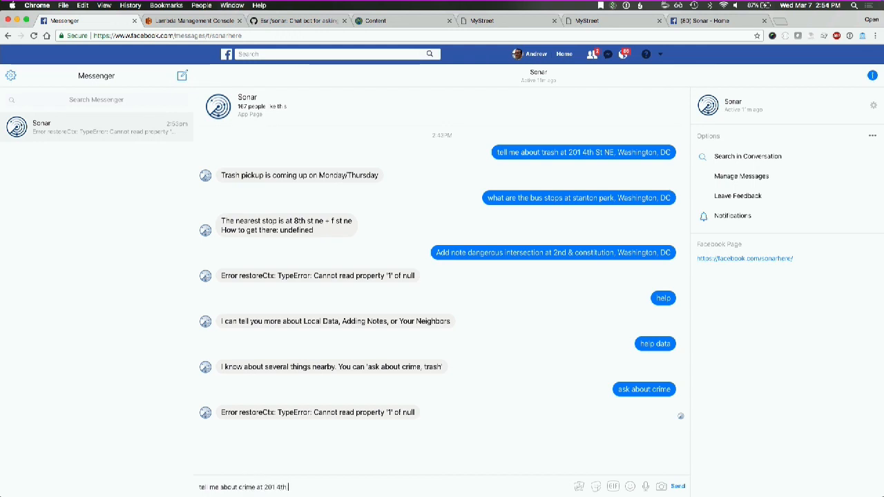
{"action": "type", "text": "St NE"}
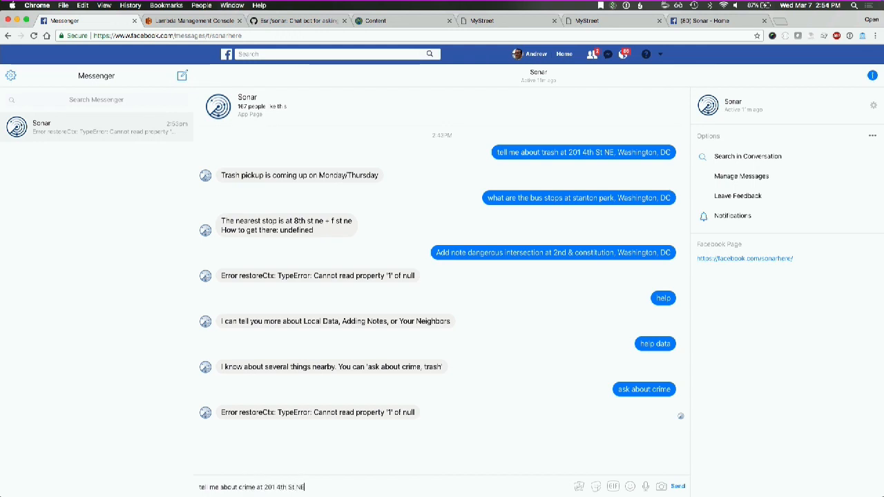
{"action": "type", "text": ", wa"}
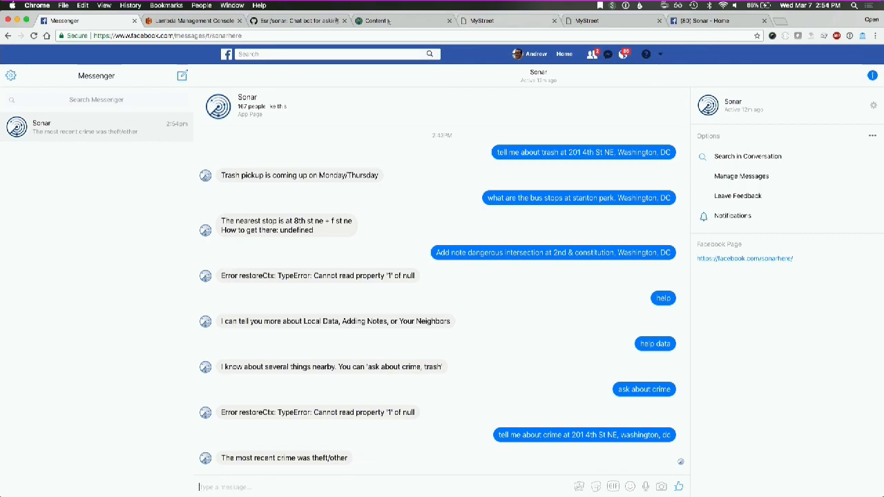
- Visit the SouthBend/sonar fork, 14 commits ahead and 13 behind Esri/sonar
{"action": "left_click", "coordinate": [297, 20]}
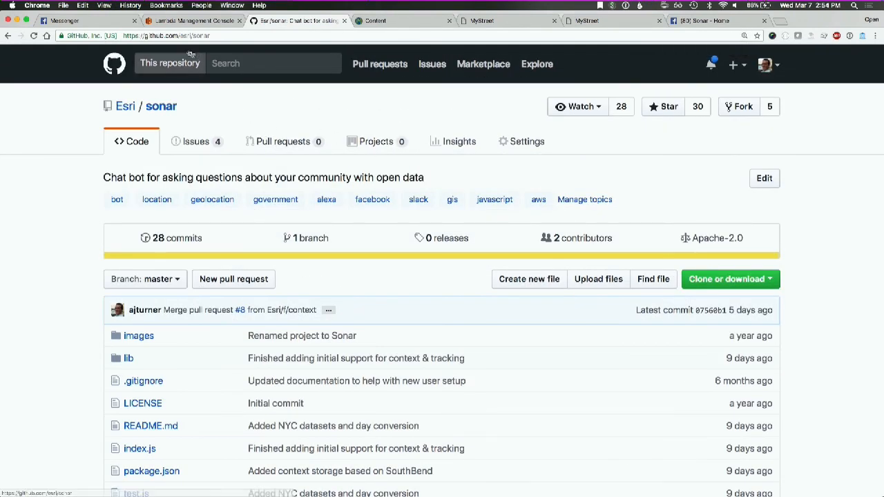
{"action": "left_click", "coordinate": [207, 35]}
{"action": "type", "text": "southbend"}
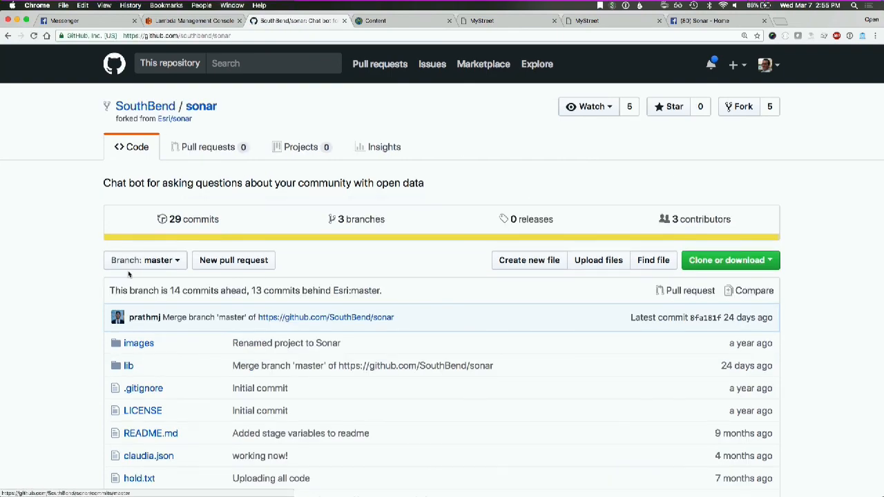
{"action": "scroll", "scroll_direction": "down", "scroll_amount": 3}
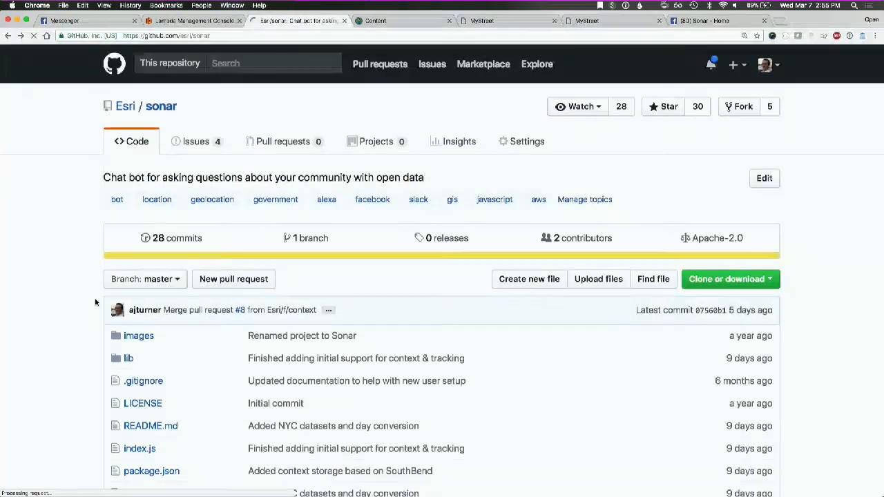
{"action": "scroll", "scroll_direction": "down", "scroll_amount": 3}
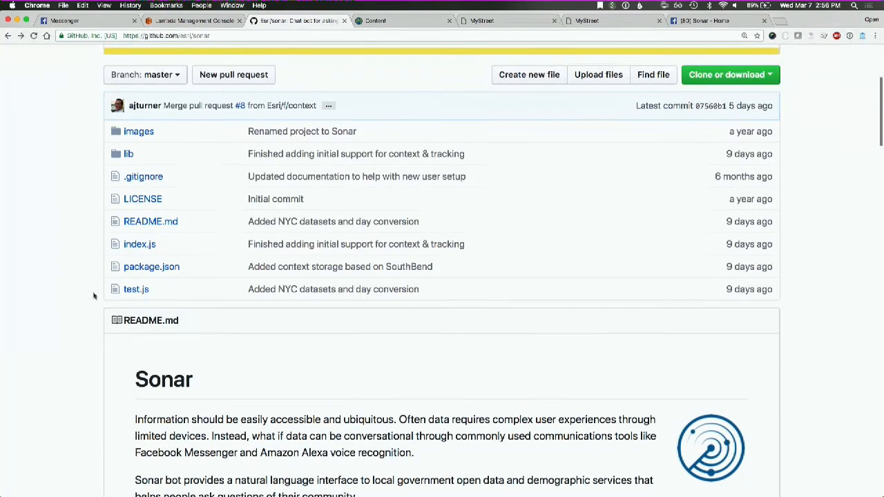
{"action": "scroll", "scroll_direction": "up", "scroll_amount": 3}
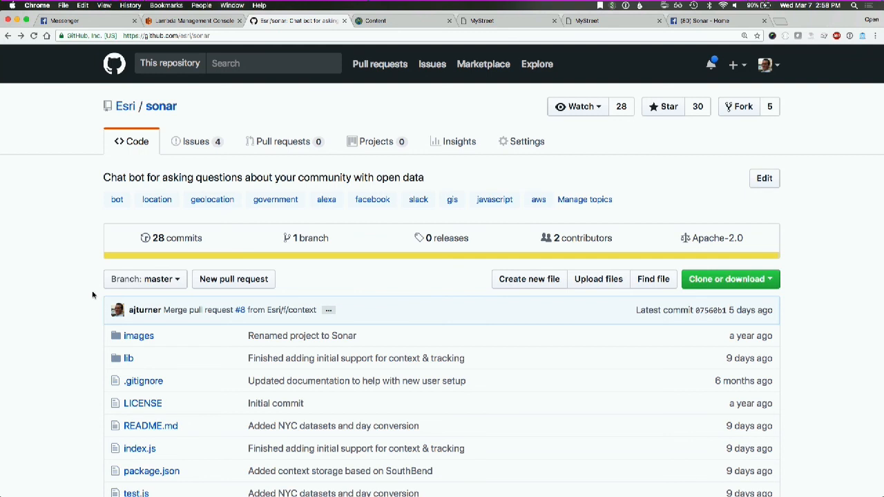
{"action": "mouse_move", "coordinate": [76, 380]}
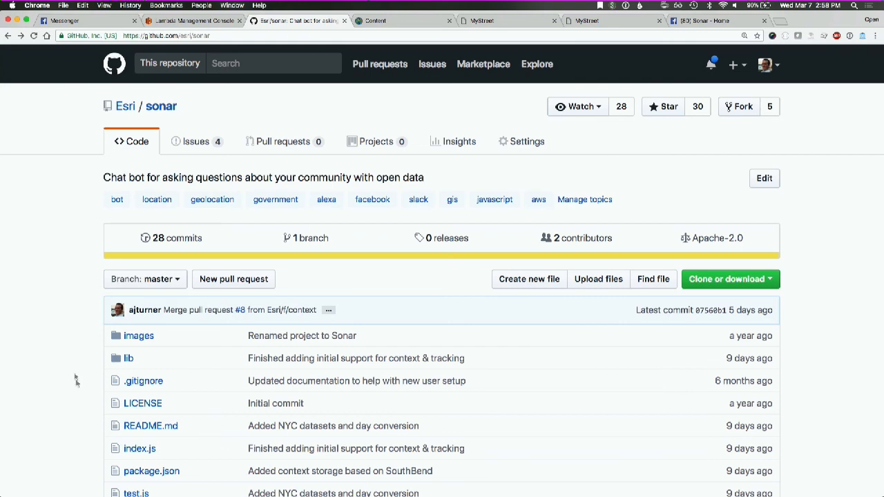
{"action": "scroll", "scroll_direction": "down", "scroll_amount": 3}
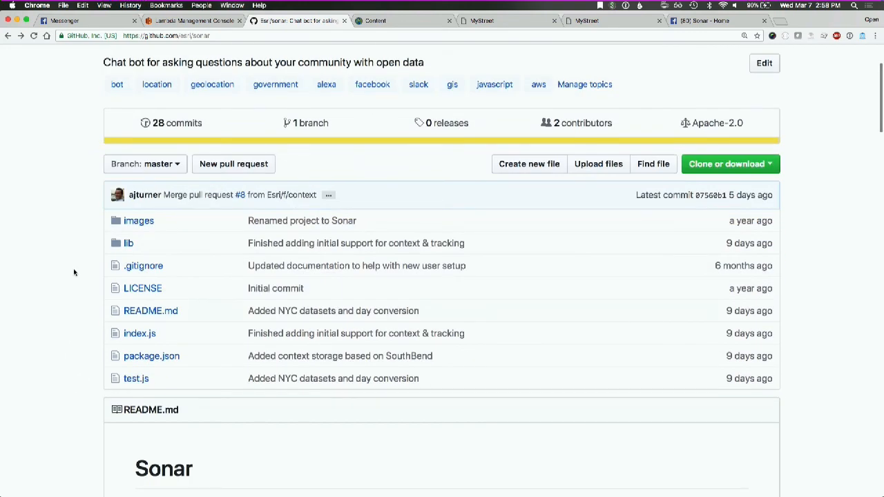
{"action": "mouse_move", "coordinate": [80, 254]}
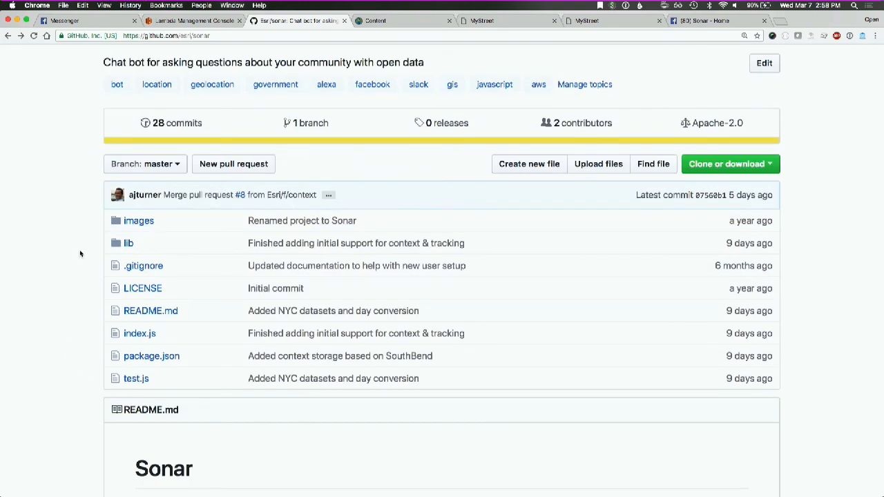